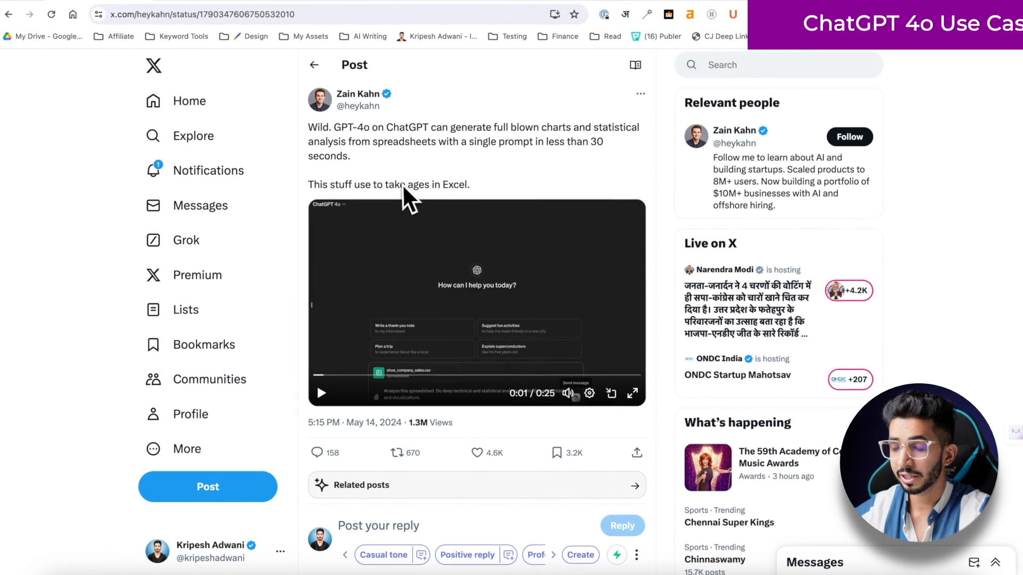
- Play the spreadsheet charts demo video in the post, then pause it
click(321, 393)
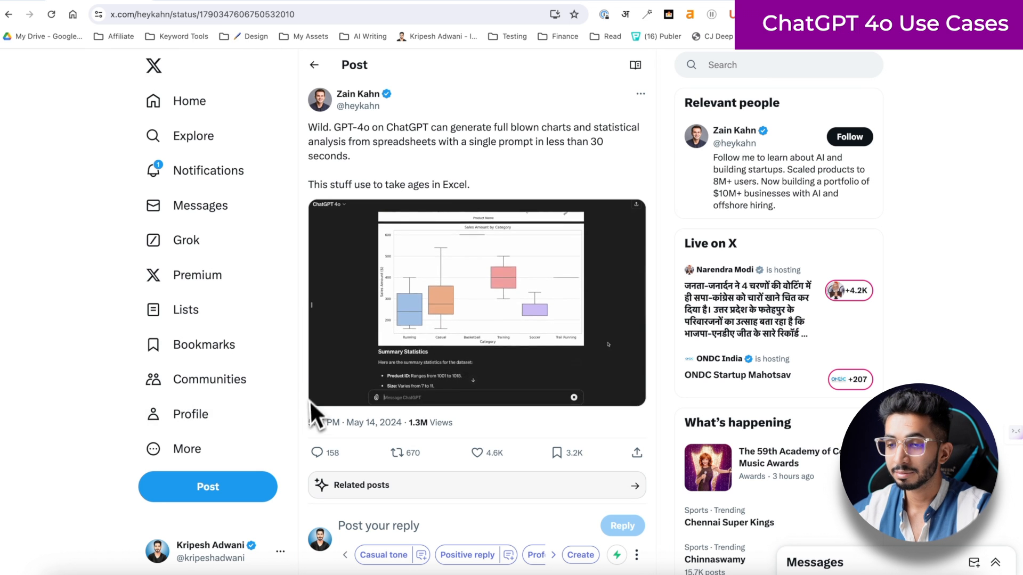
click(476, 301)
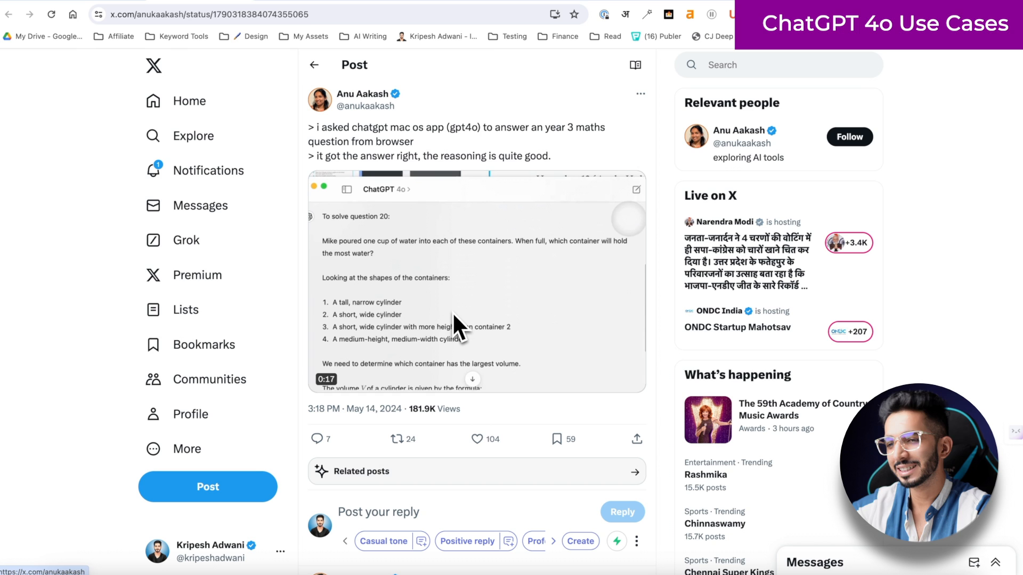
- Play the year 3 maths-question demo video and let it resume running
click(322, 379)
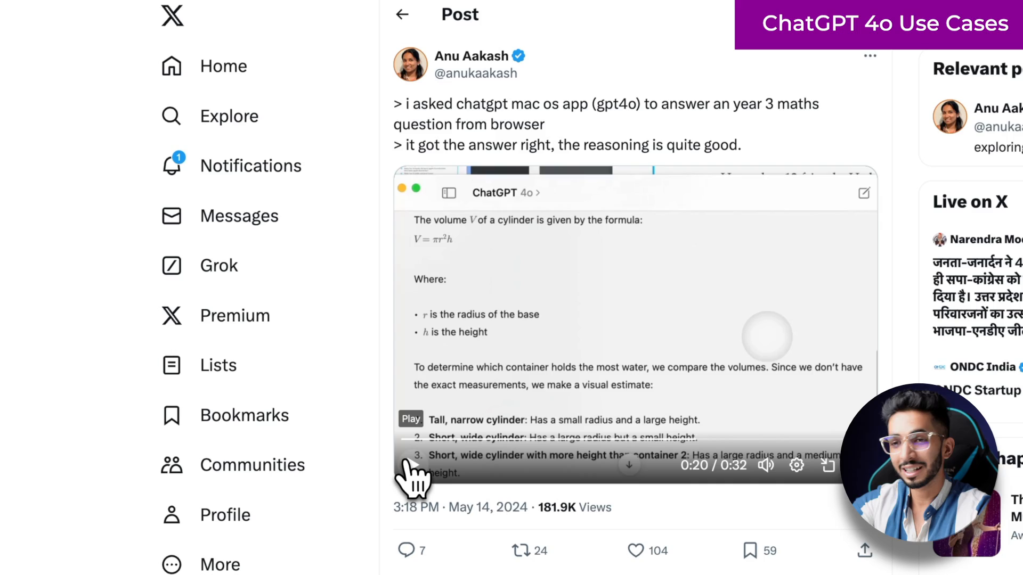
click(336, 7)
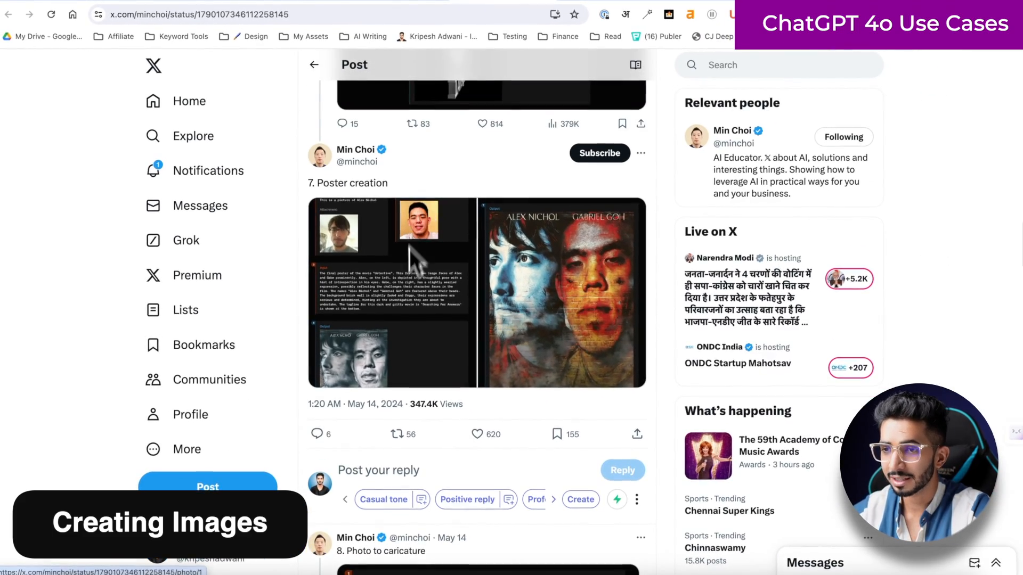
mouse_move(610, 16)
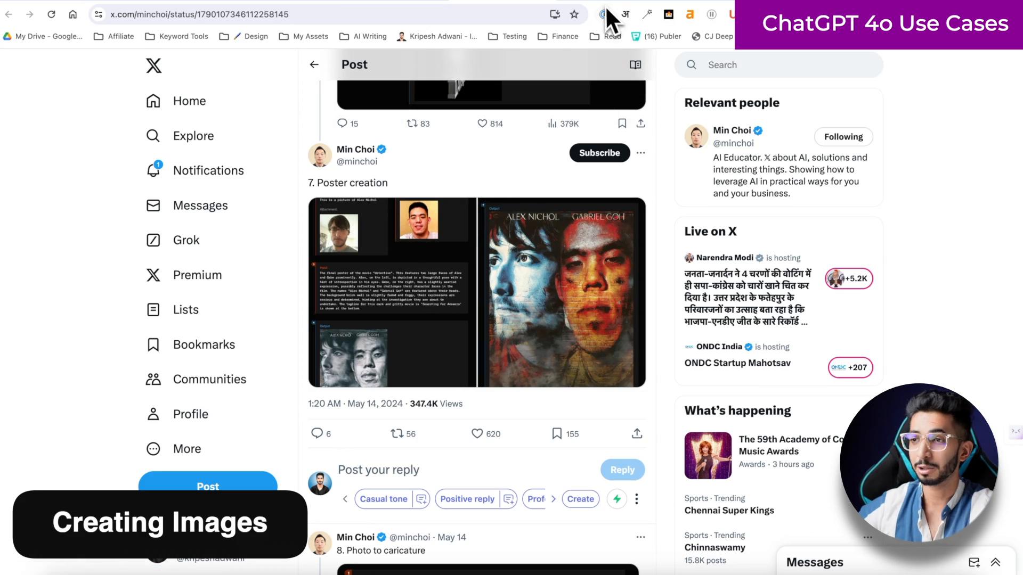
- Scroll the thread down past the Photo to caricature example
scroll(down, 3)
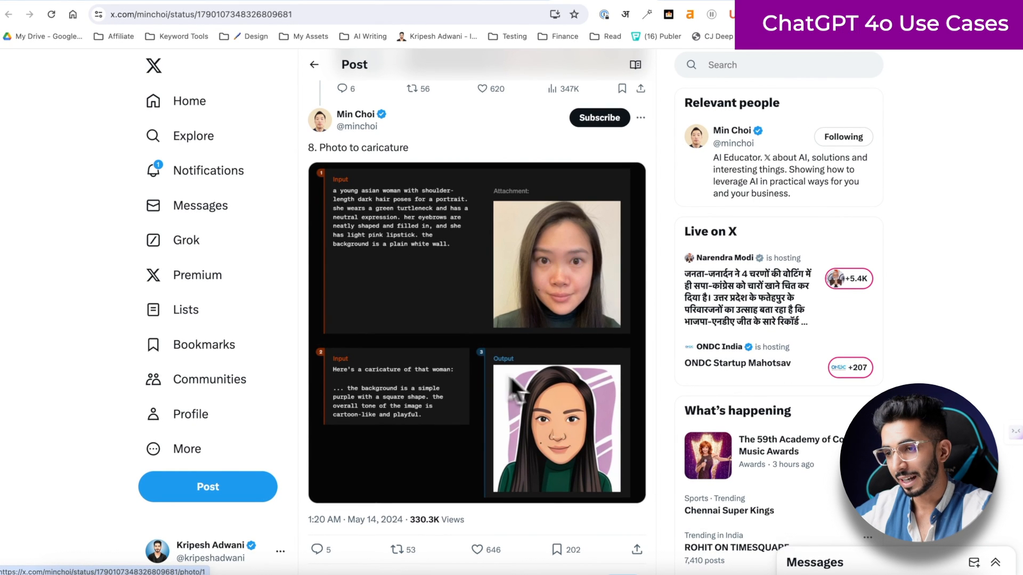
mouse_move(463, 372)
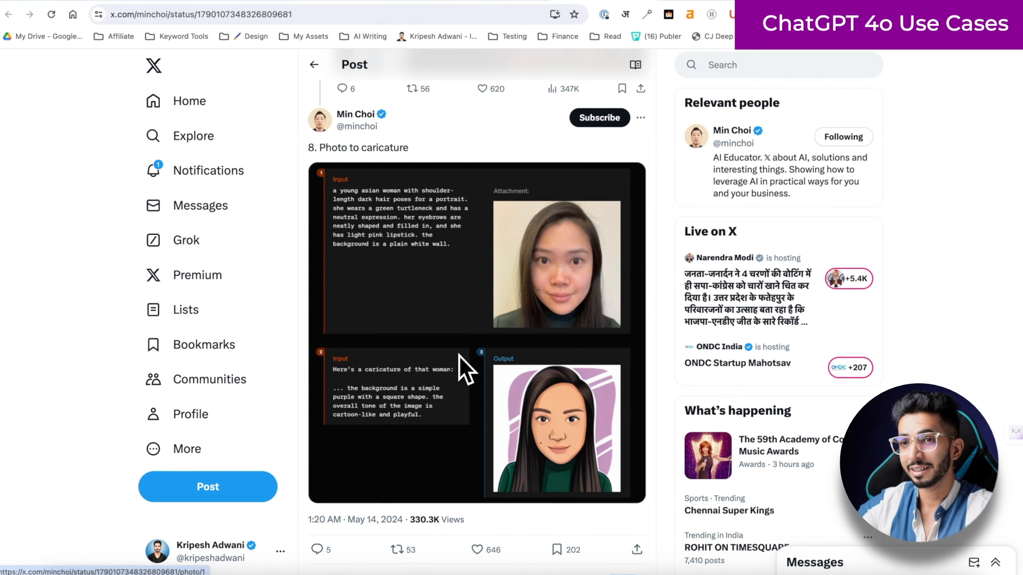
mouse_move(535, 130)
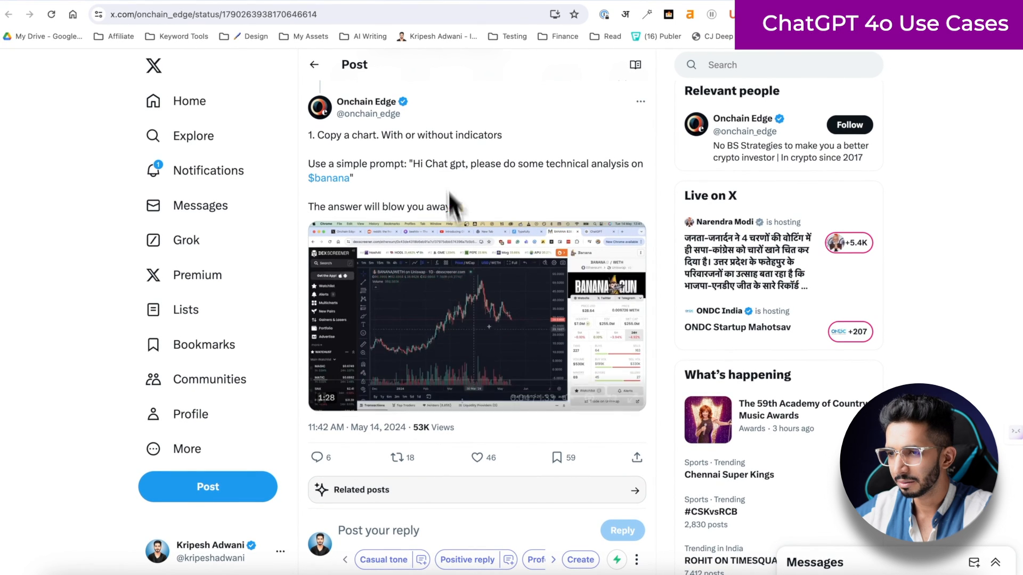
- Play the crypto chart technical-analysis demo video and scroll onward
click(476, 320)
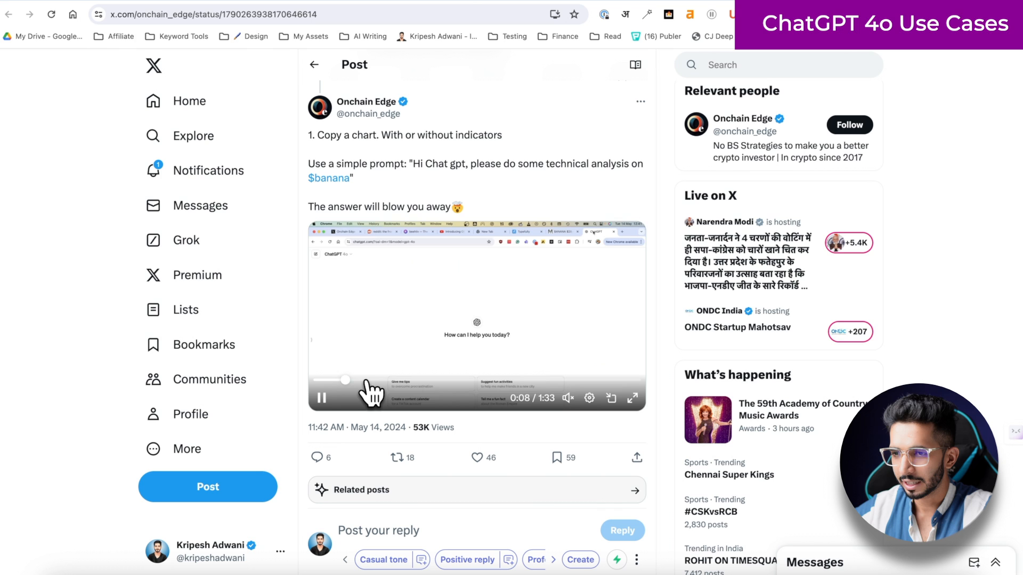
scroll(down, 3)
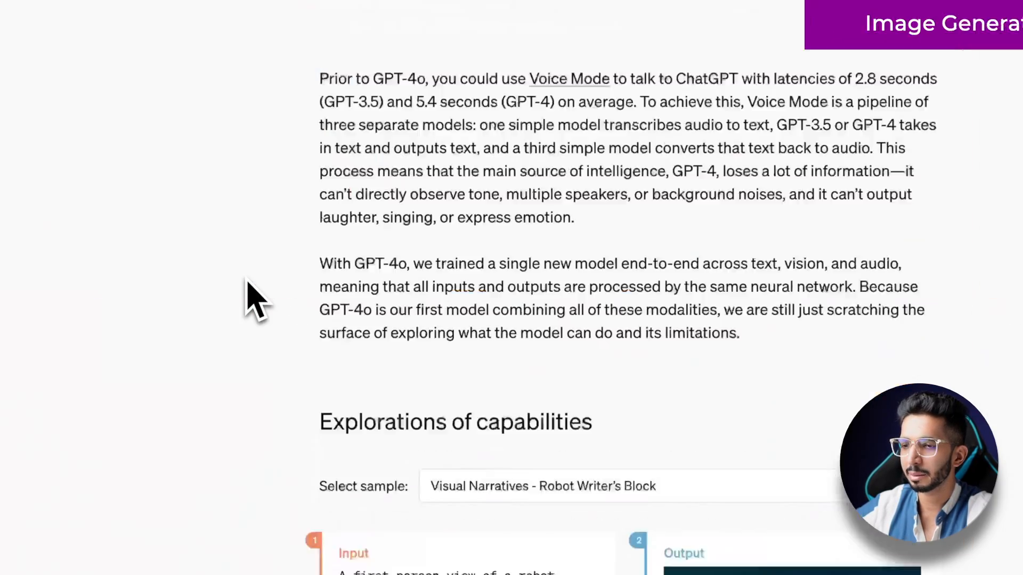
- Choose the Character design - Geary the robot sample and scroll through its frisbee, cycling and cooking scenes
scroll(down, 3)
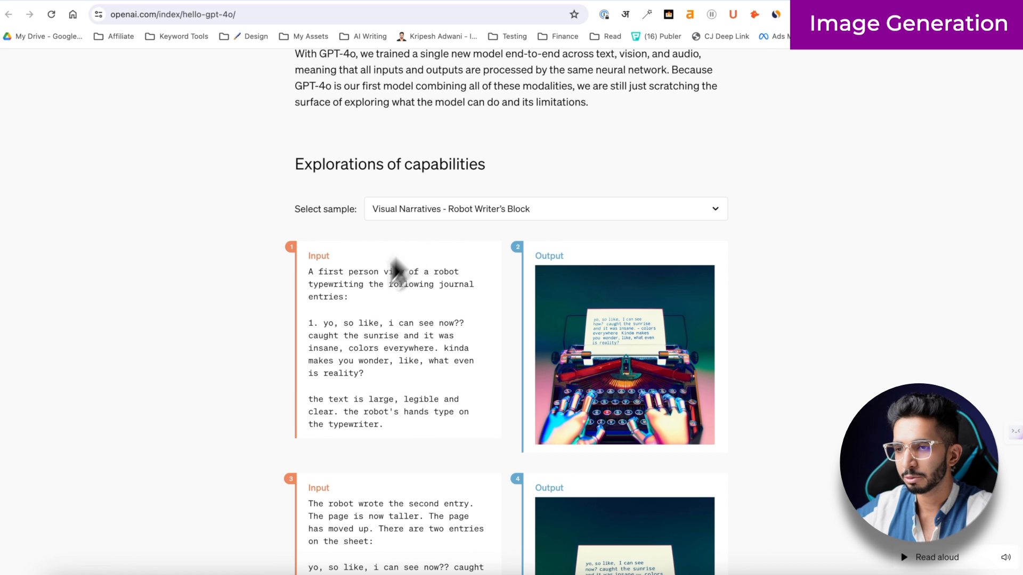
scroll(down, 3)
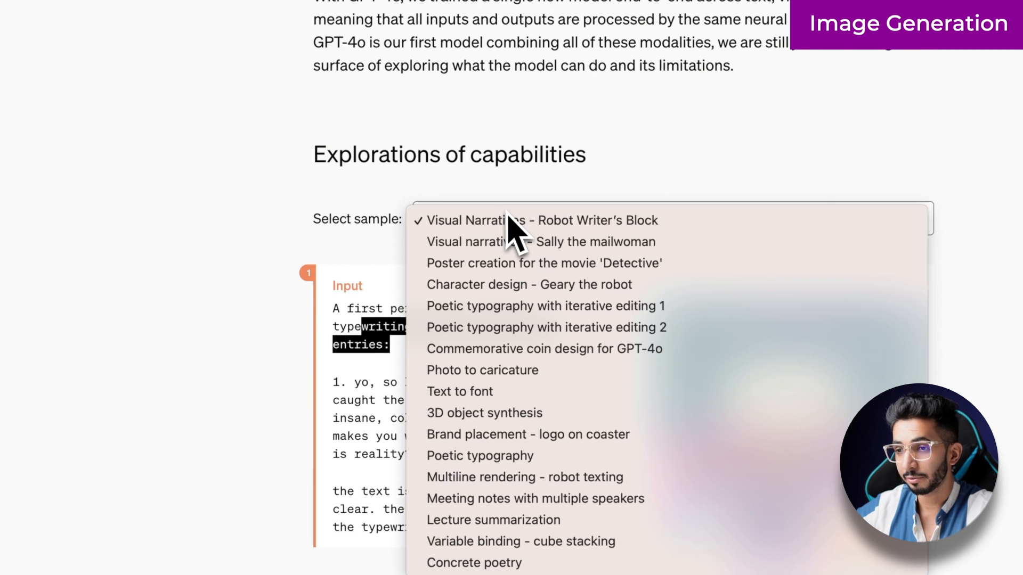
mouse_move(528, 285)
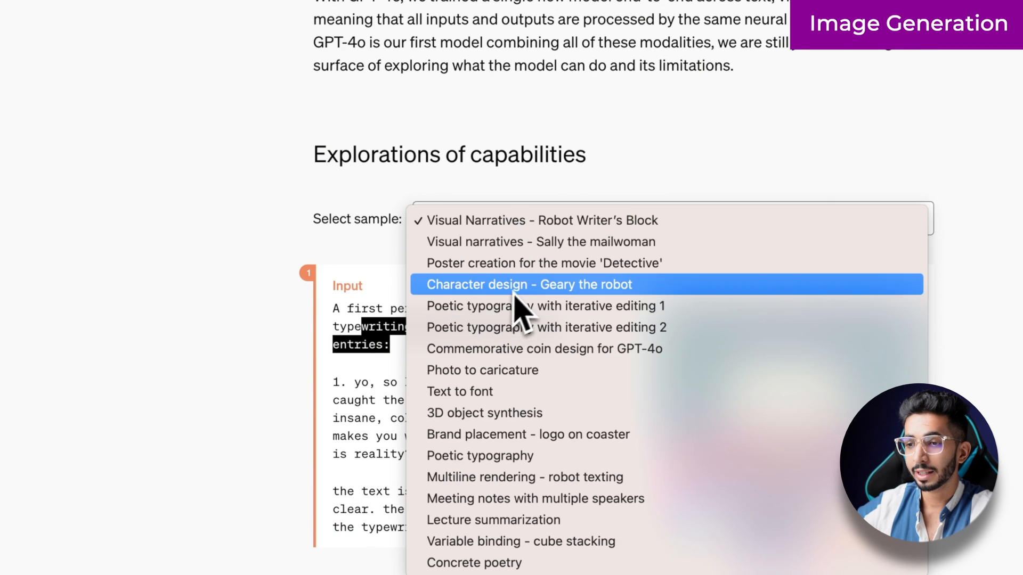
click(529, 284)
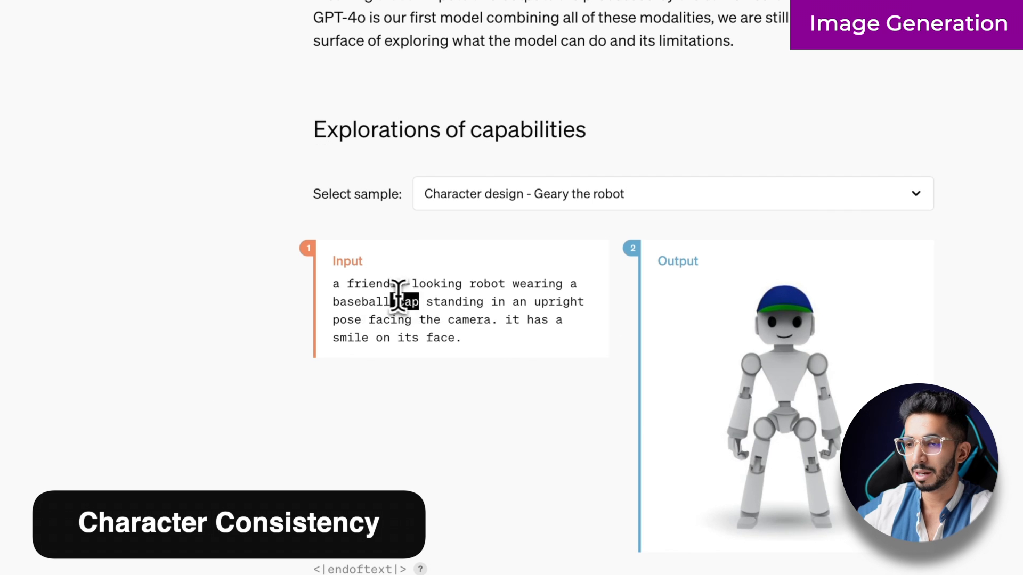
scroll(down, 3)
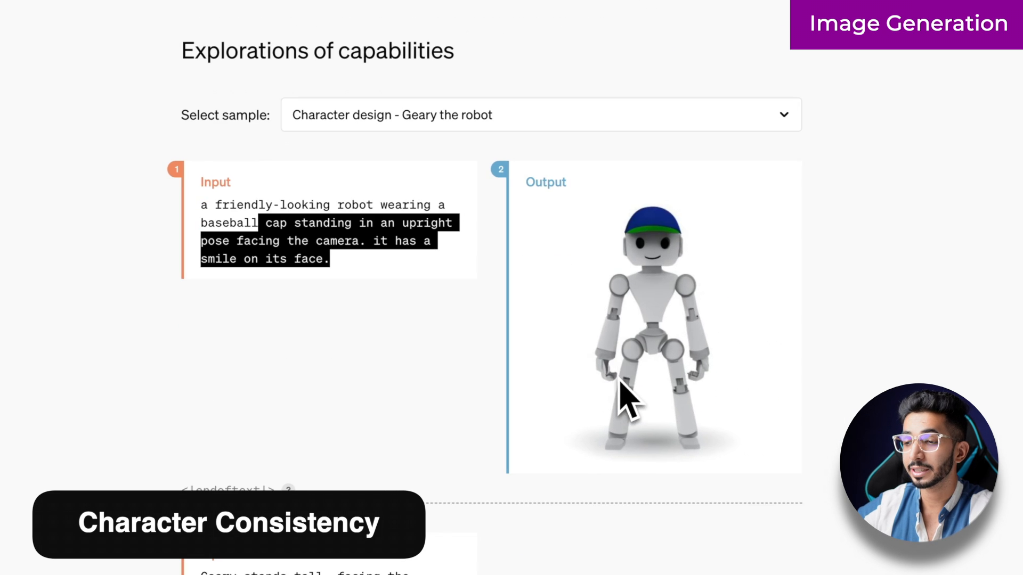
scroll(down, 3)
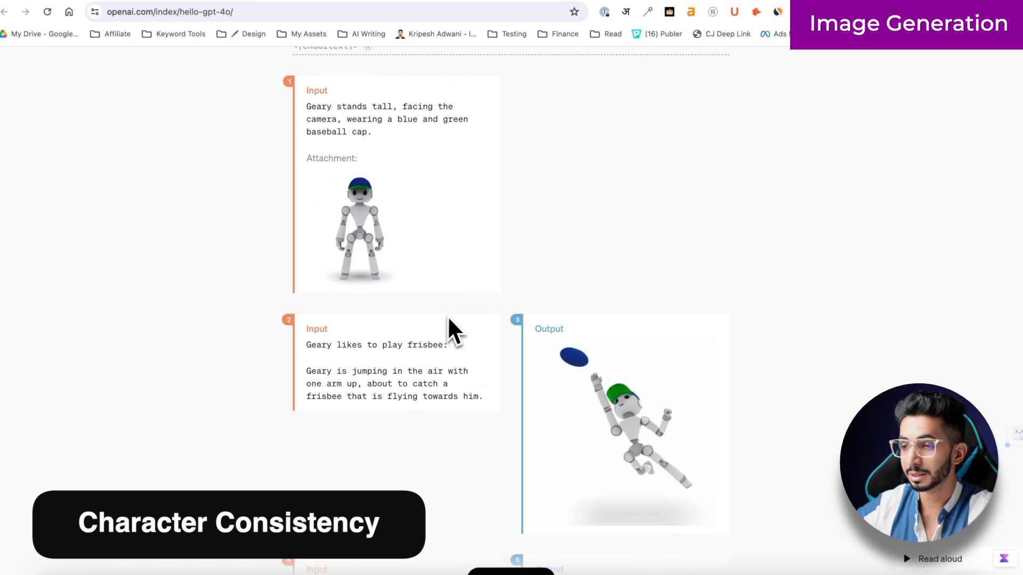
scroll(down, 3)
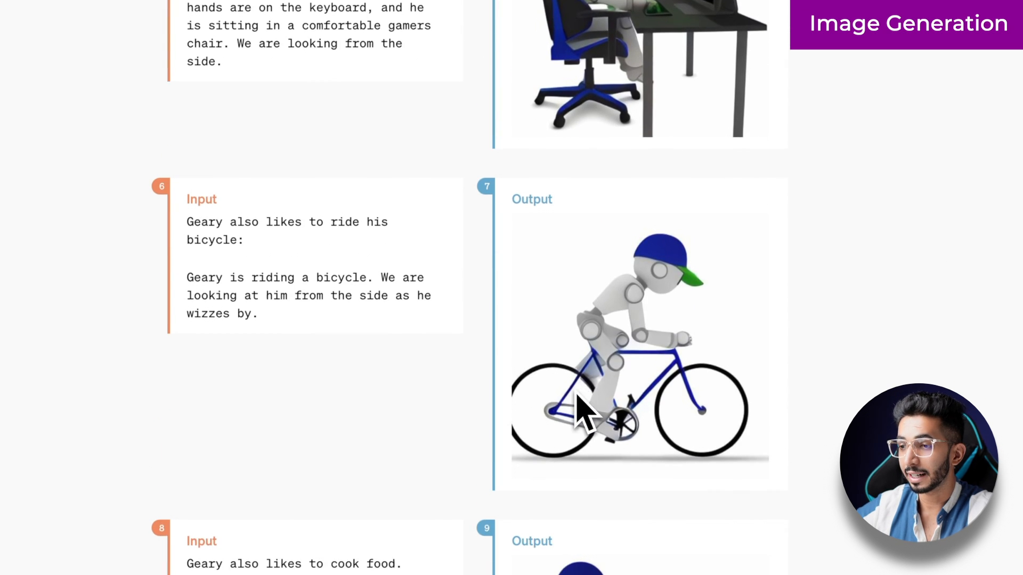
scroll(down, 3)
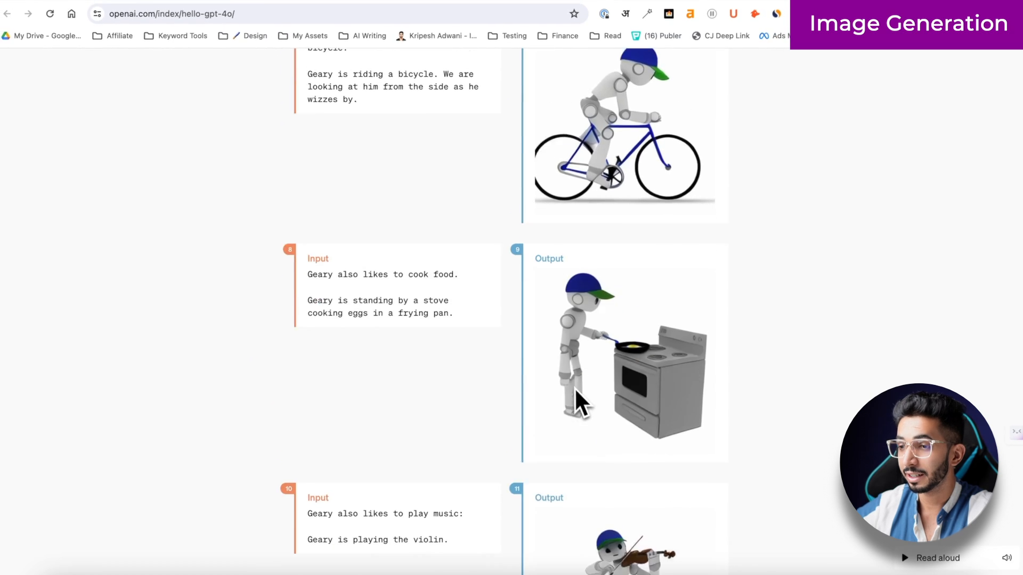
scroll(up, 3)
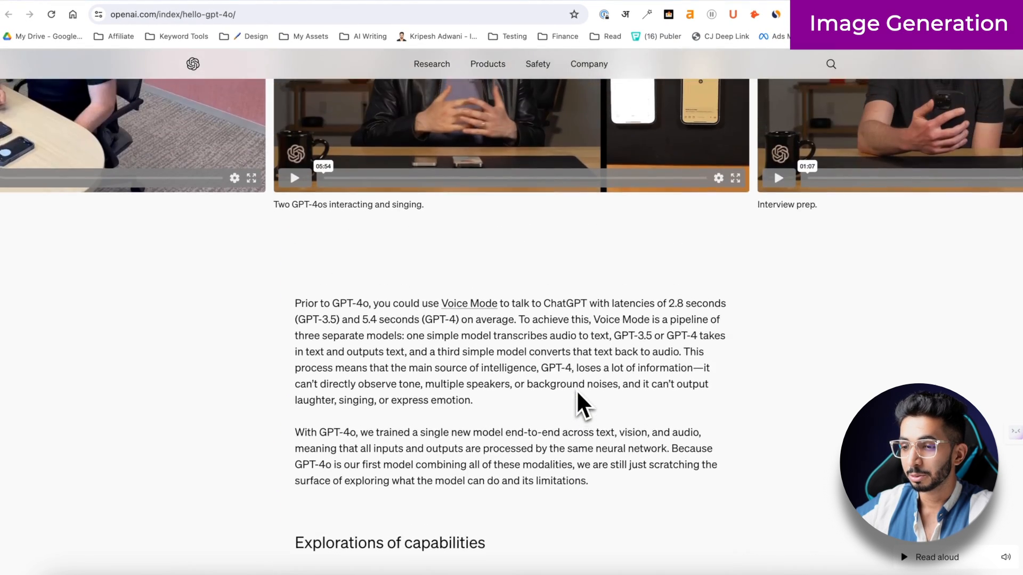
scroll(down, 3)
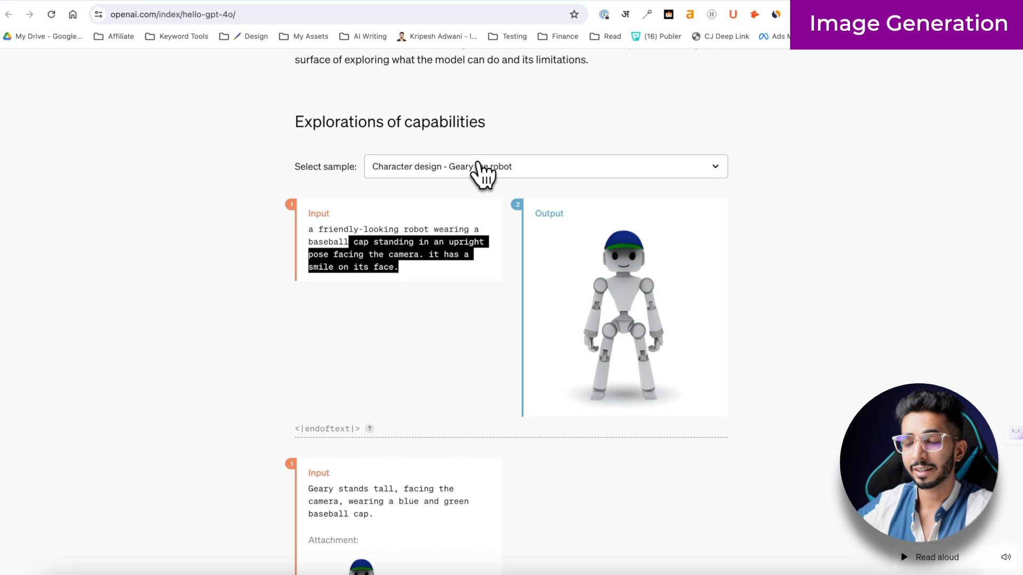
- From the Select sample list, choose Meeting notes with multiple speakers and view its transcribed output
click(544, 166)
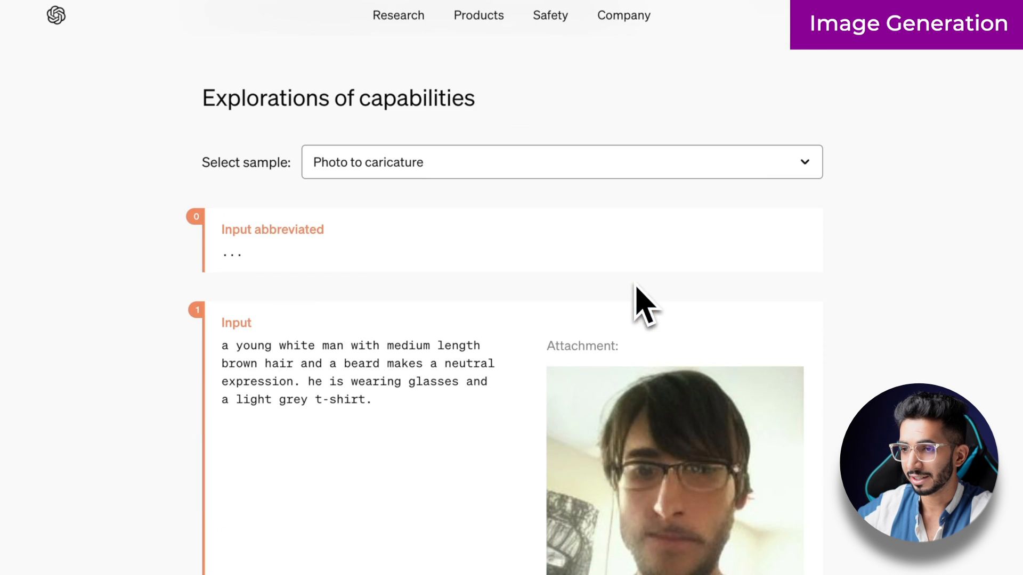
scroll(down, 3)
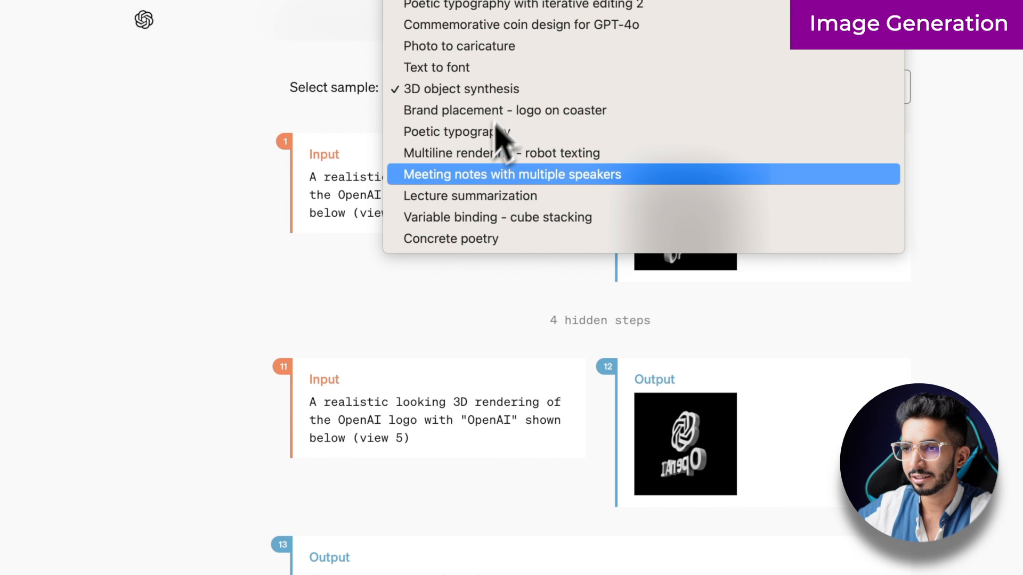
click(513, 174)
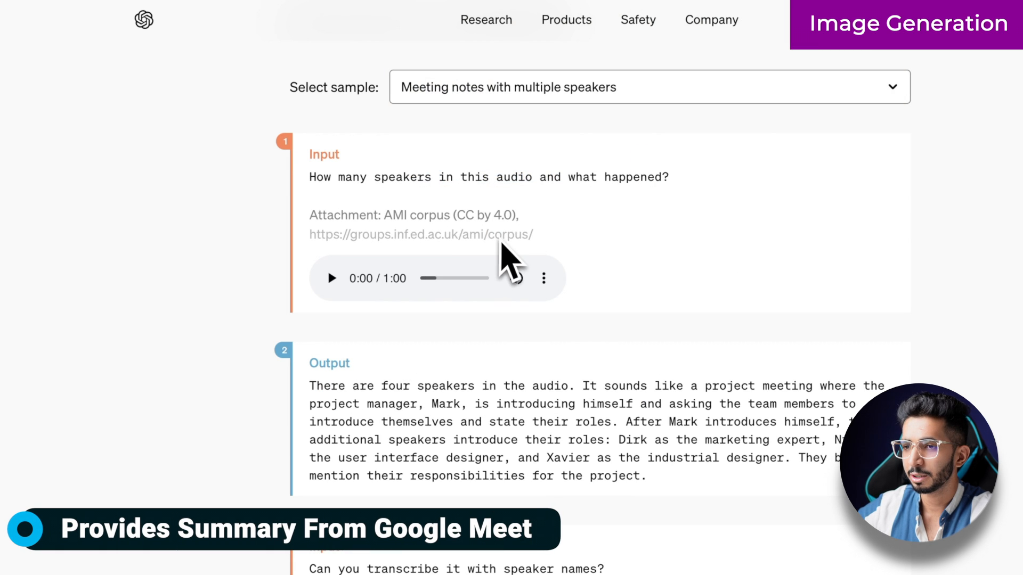
scroll(down, 3)
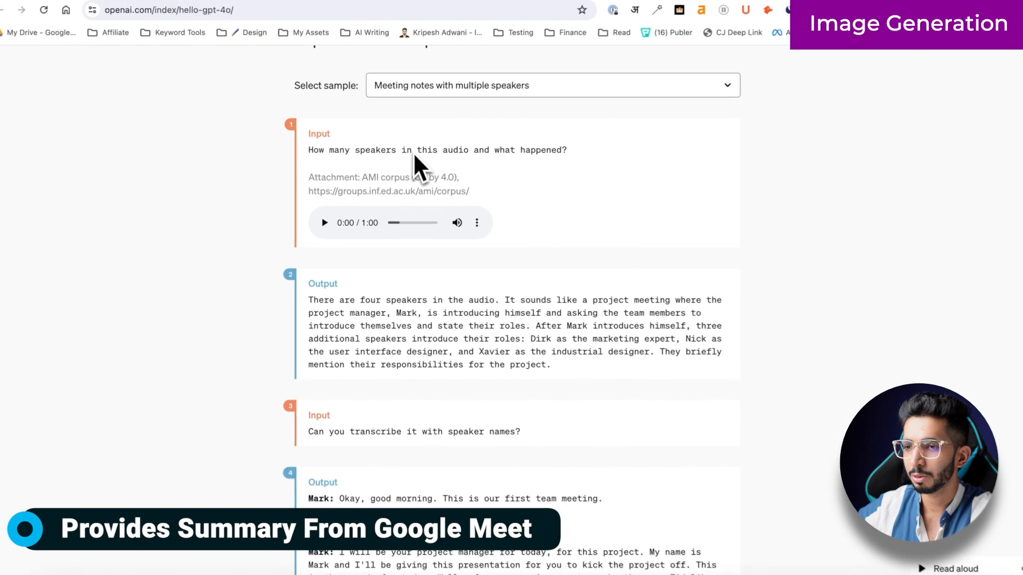
scroll(down, 3)
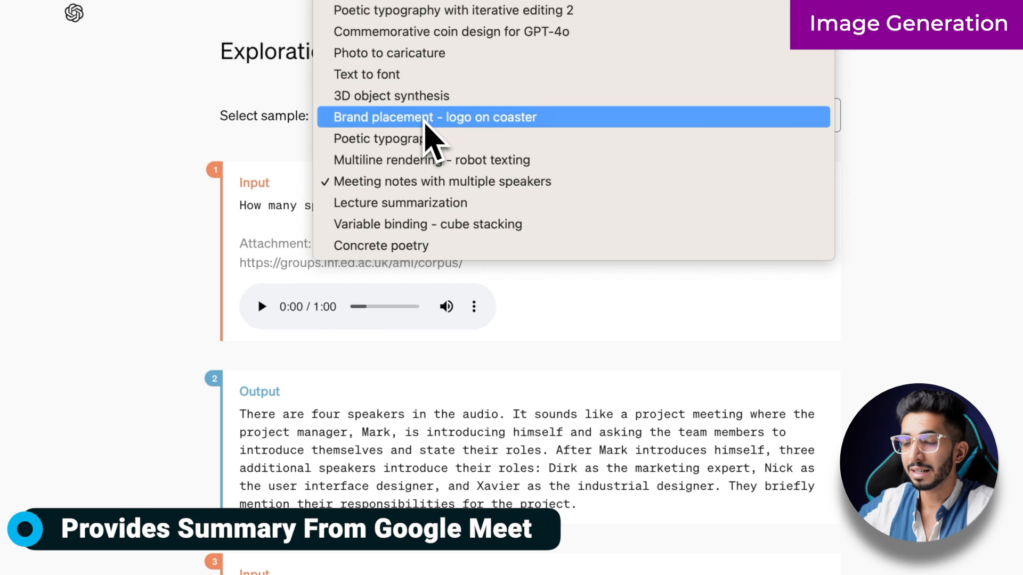
- Choose the Brand placement - logo on coaster sample and scroll through to Model evaluations
click(434, 117)
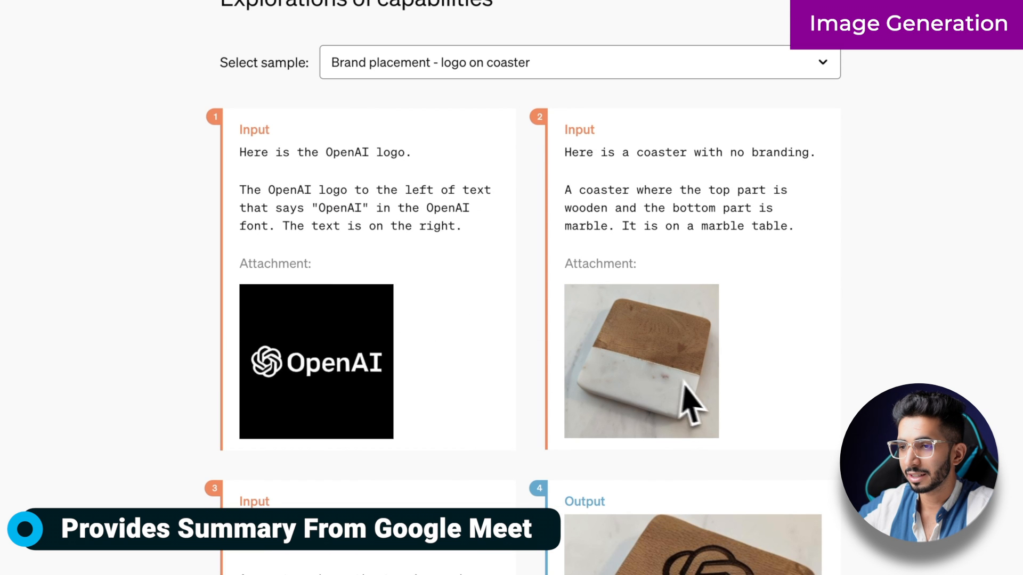
scroll(down, 3)
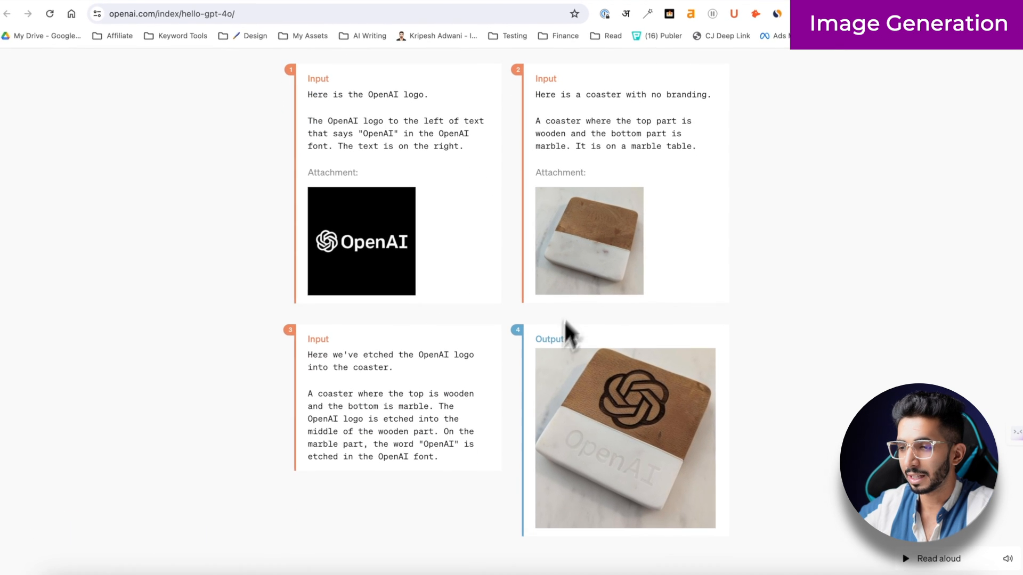
scroll(down, 3)
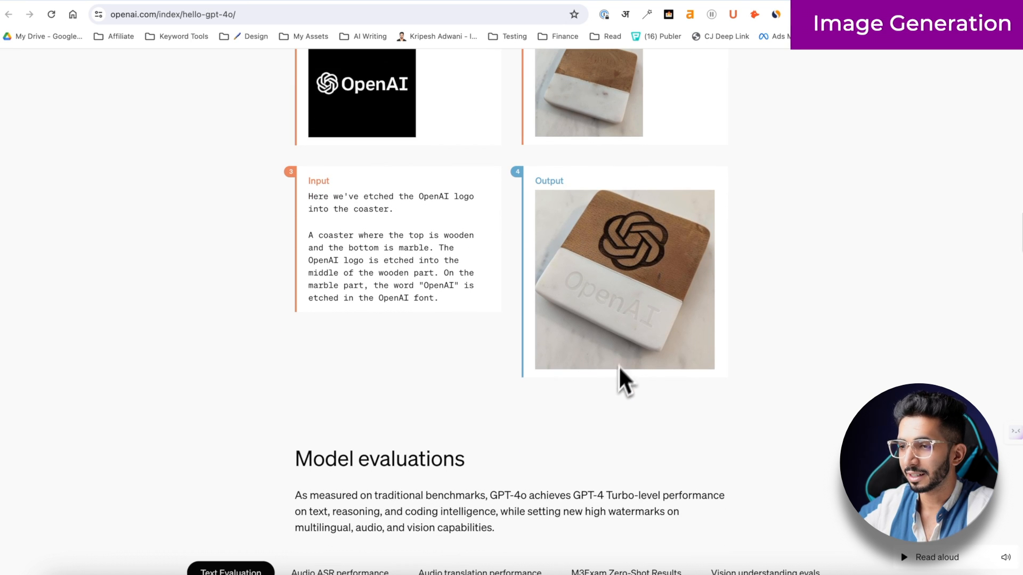
scroll(down, 3)
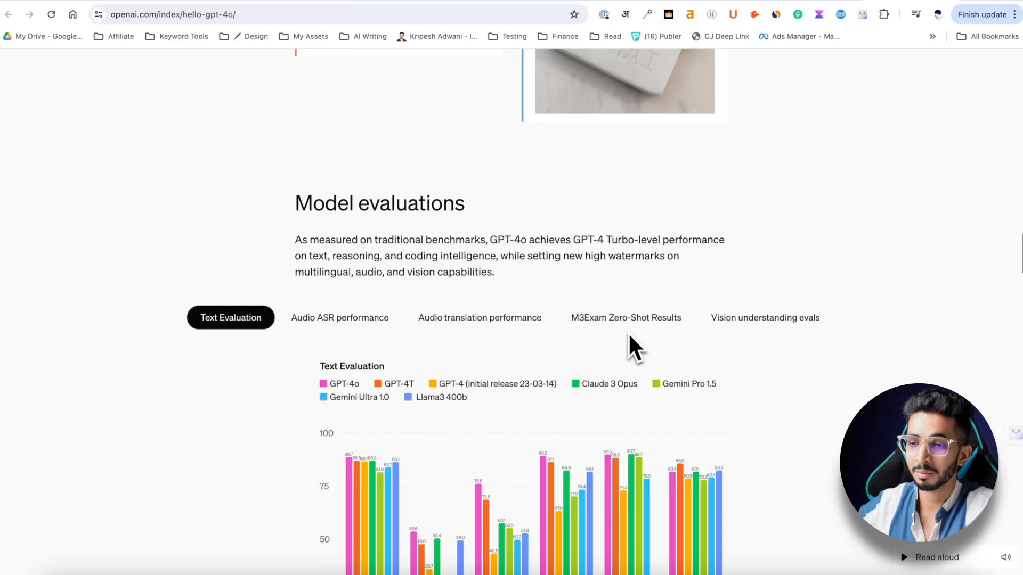